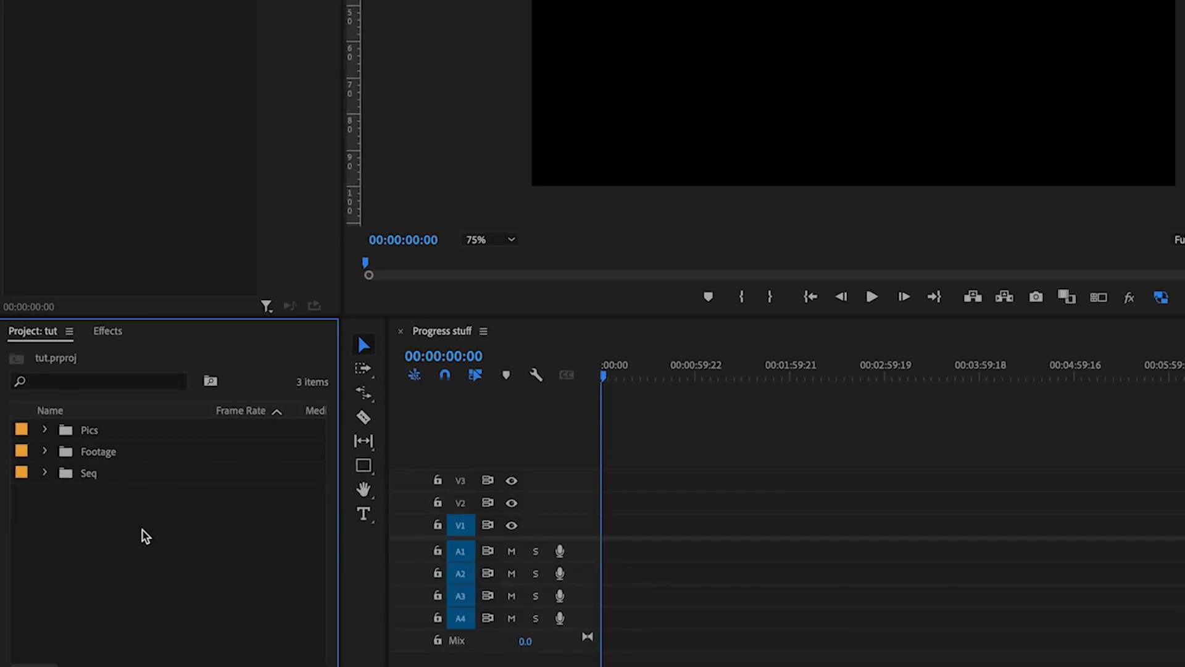
Step: Create a pure red (FF0000) color matte named 'red' in the project
right_click(144, 536)
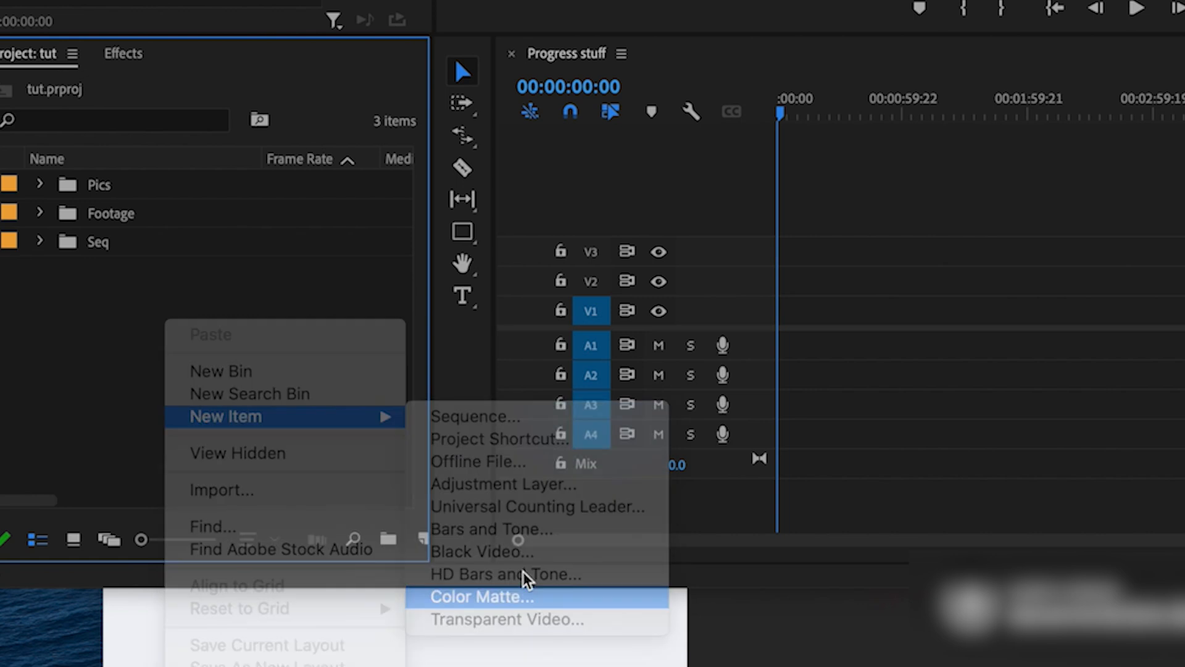
click(482, 597)
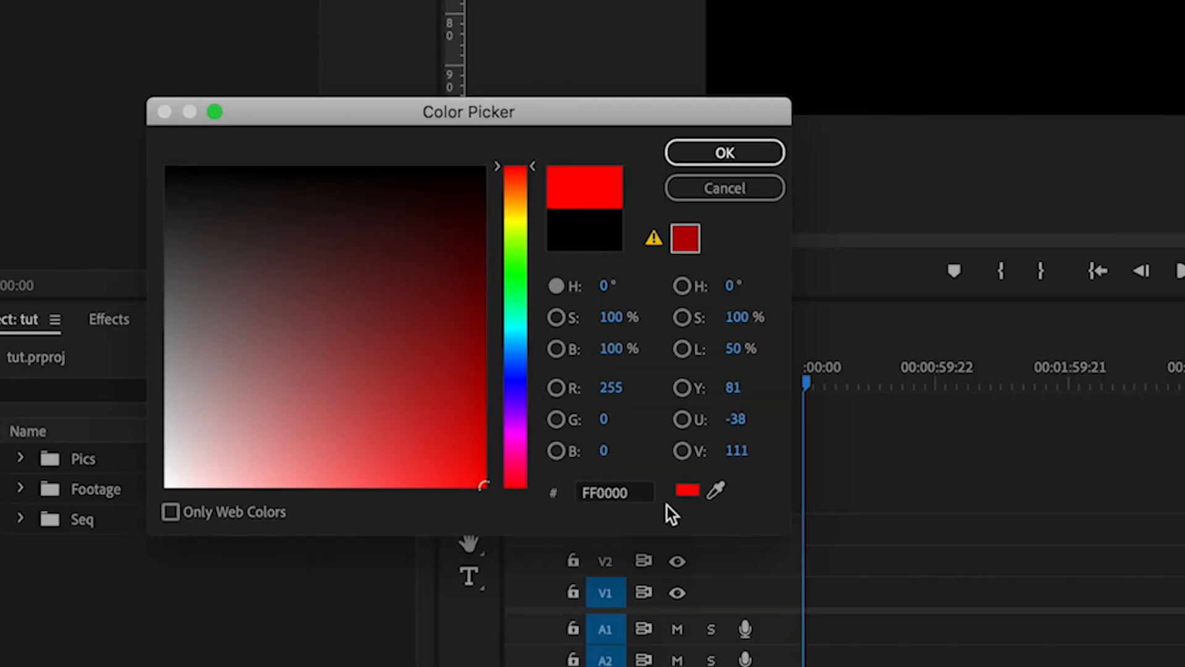
click(724, 152)
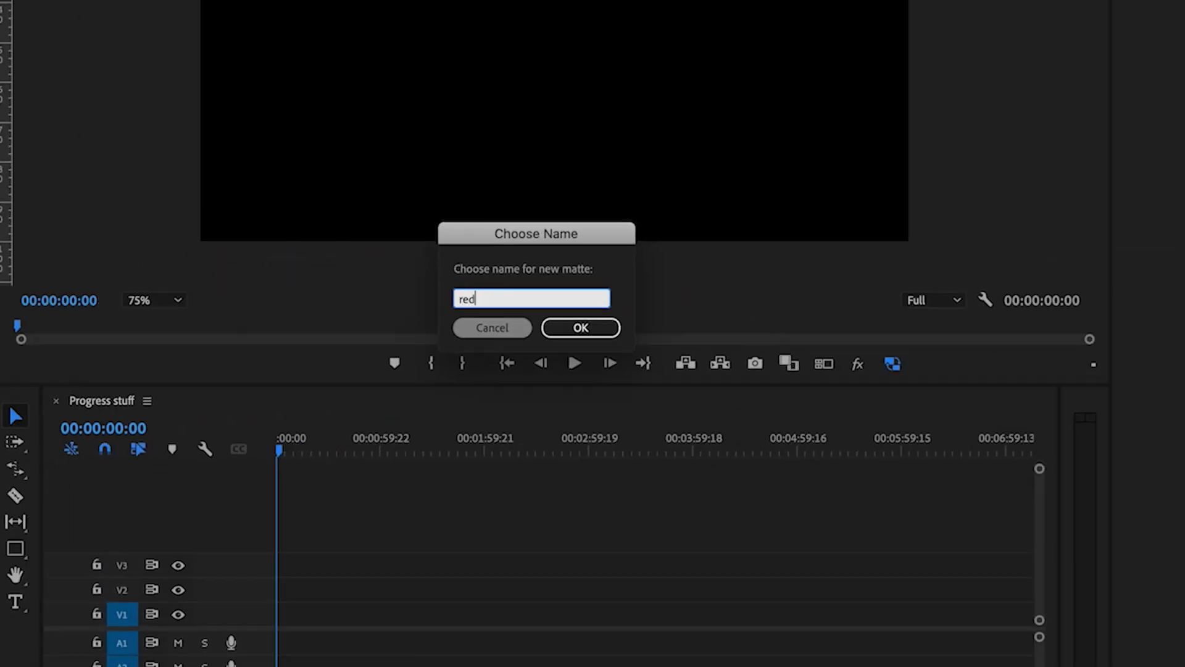
click(581, 327)
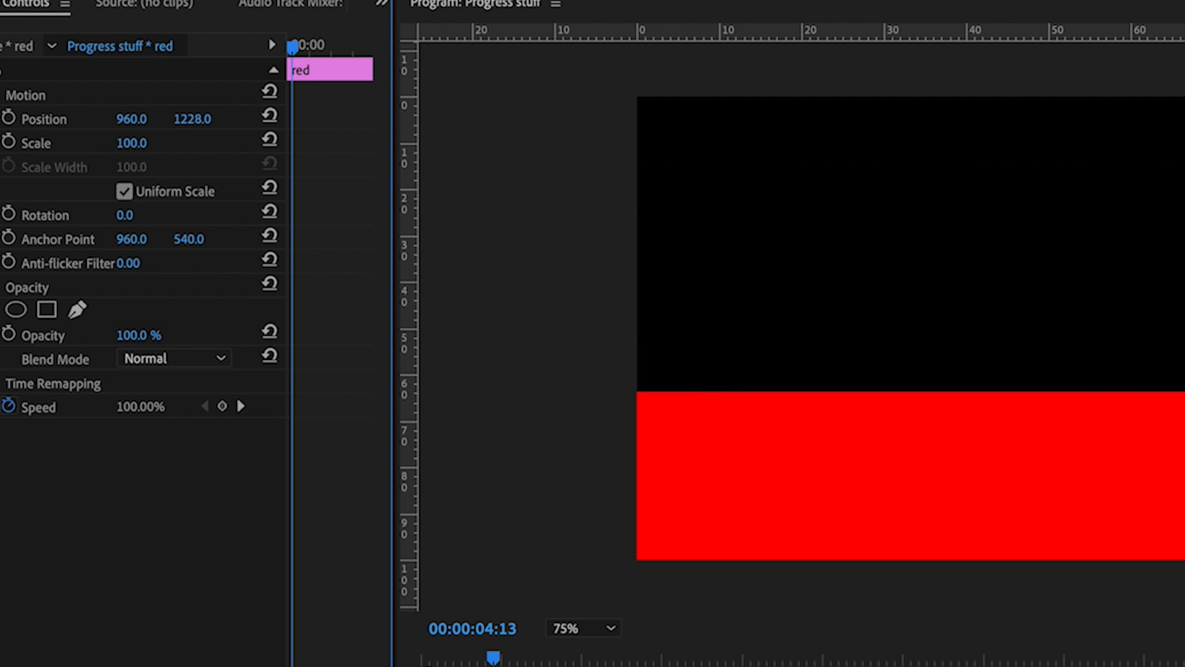
Step: Move the red matte to Y 1603 and keyframe its X position to -932
text(1603.0)
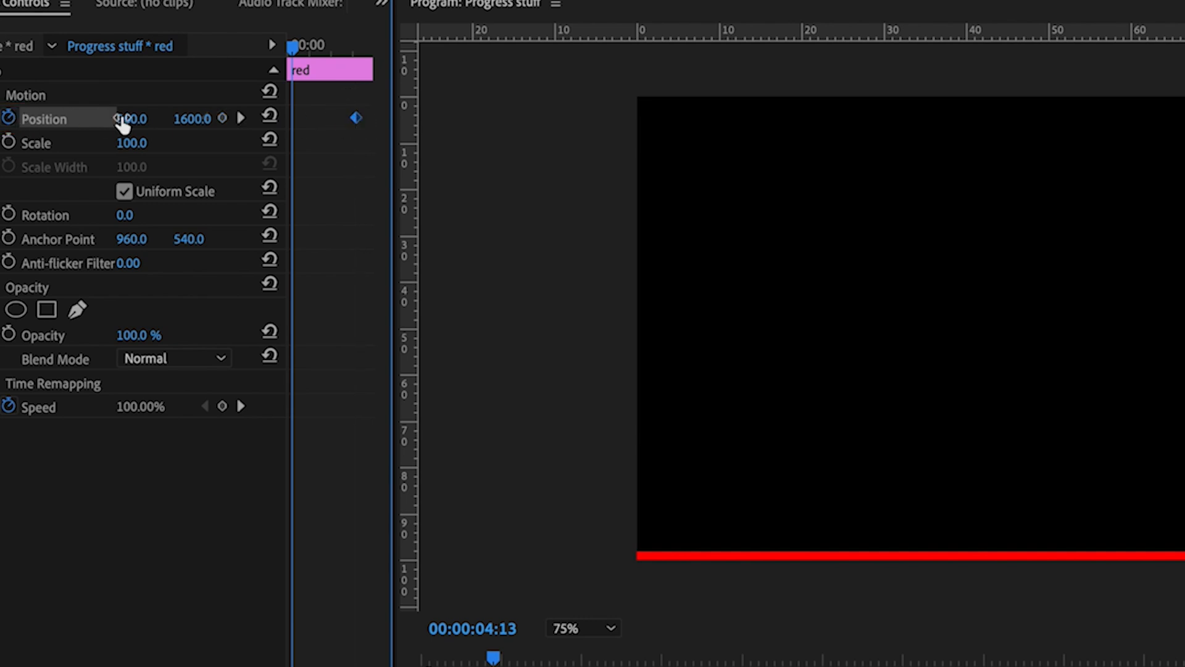
drag(128, 119, 128, 119)
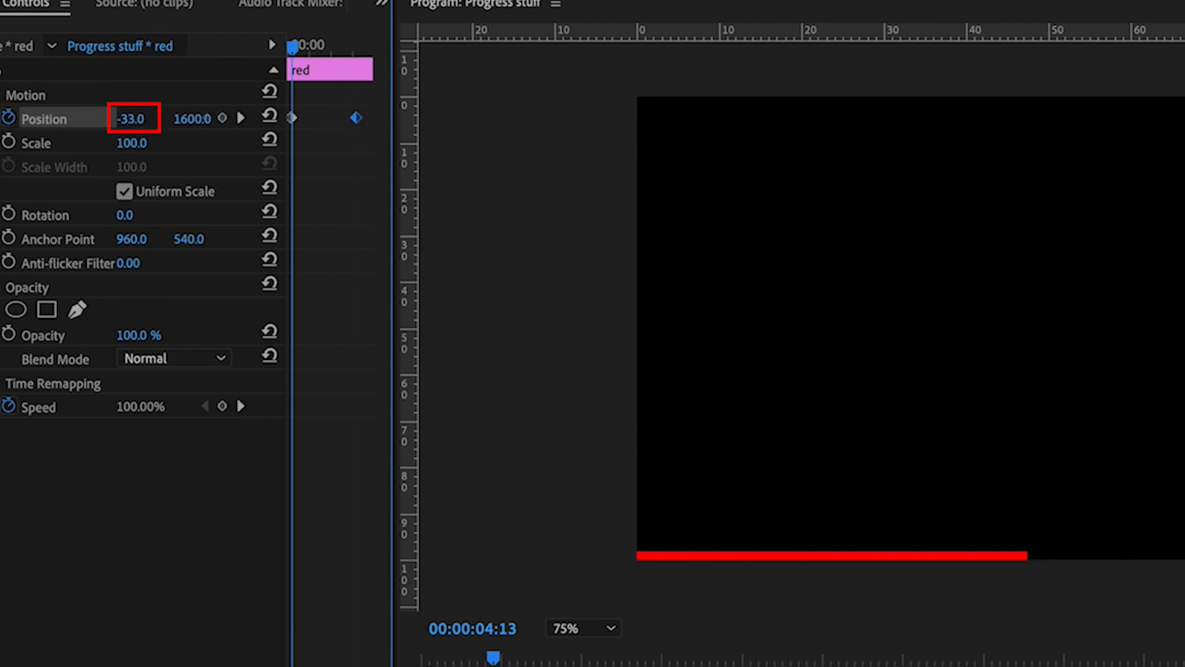
text(-932.0)
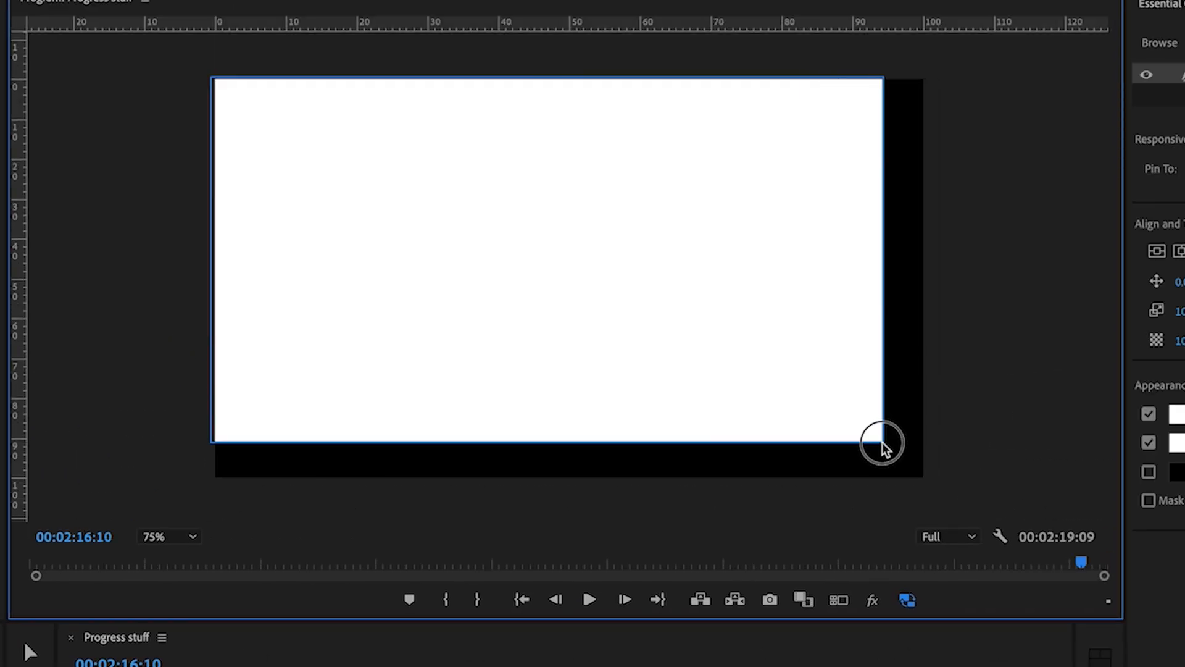
Step: Draw a frame-sized rectangle and turn off its fill, leaving only the white stroke
drag(885, 440, 925, 476)
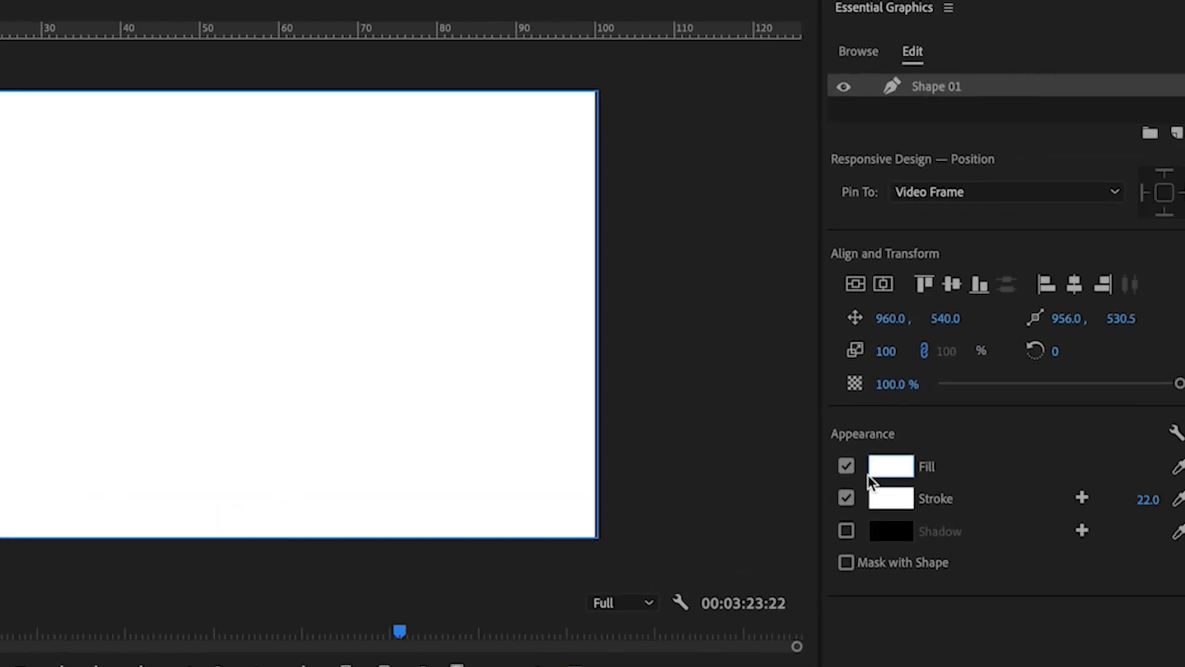
click(846, 465)
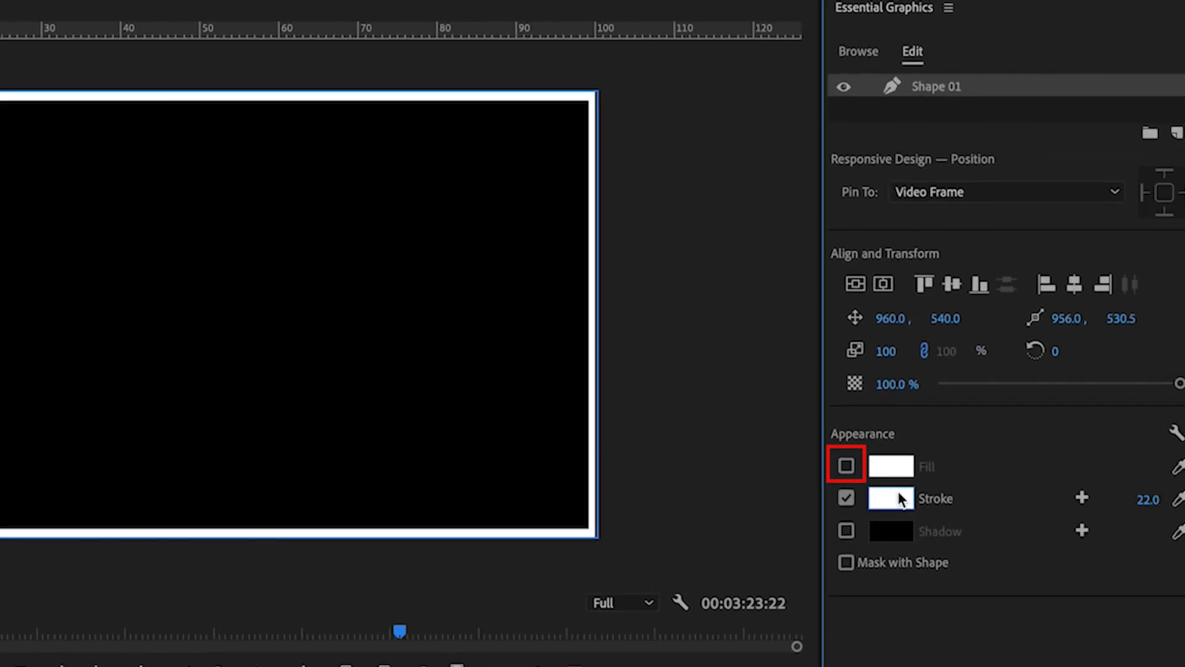
click(846, 466)
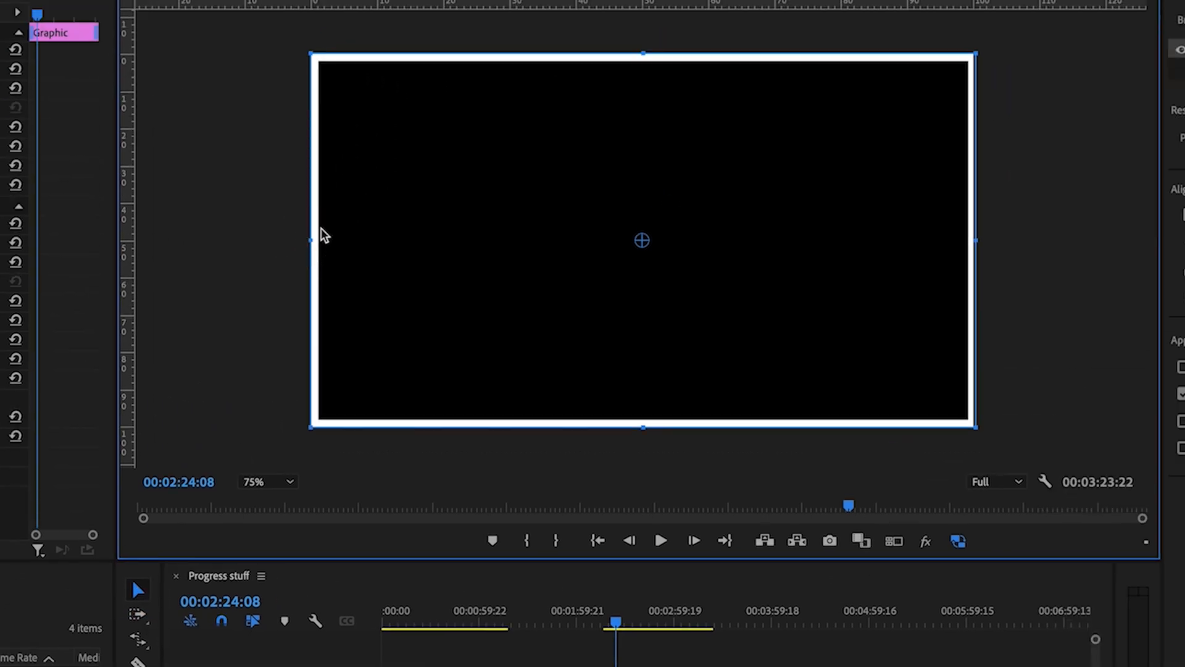
mouse_move(969, 239)
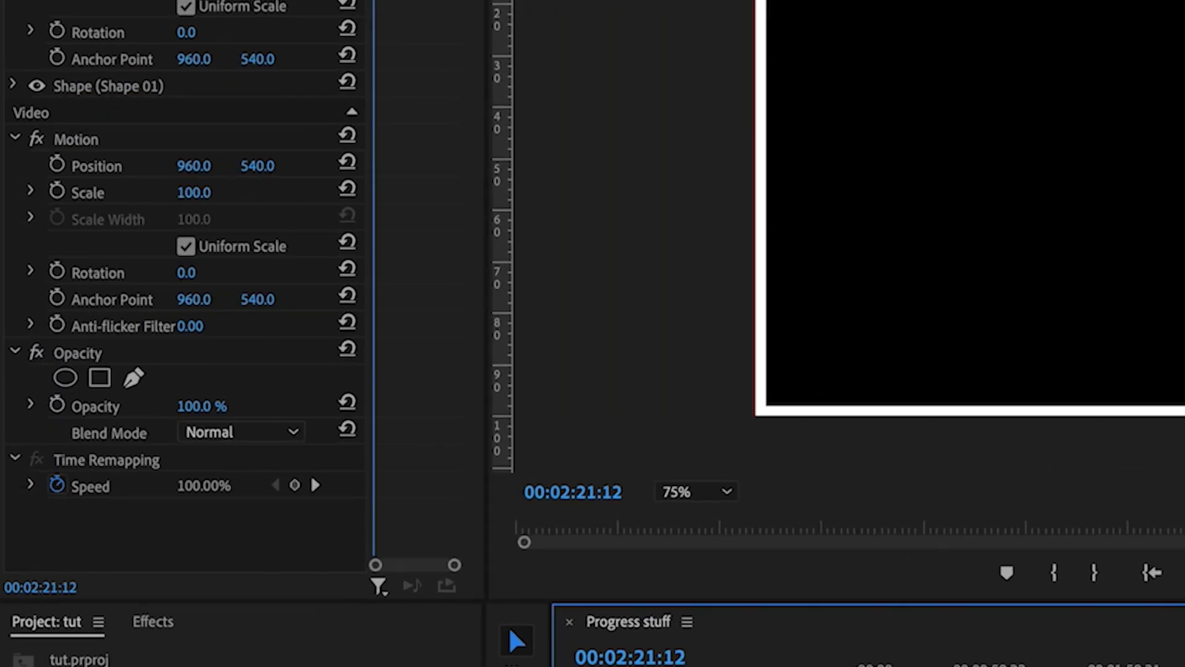
mouse_move(99, 378)
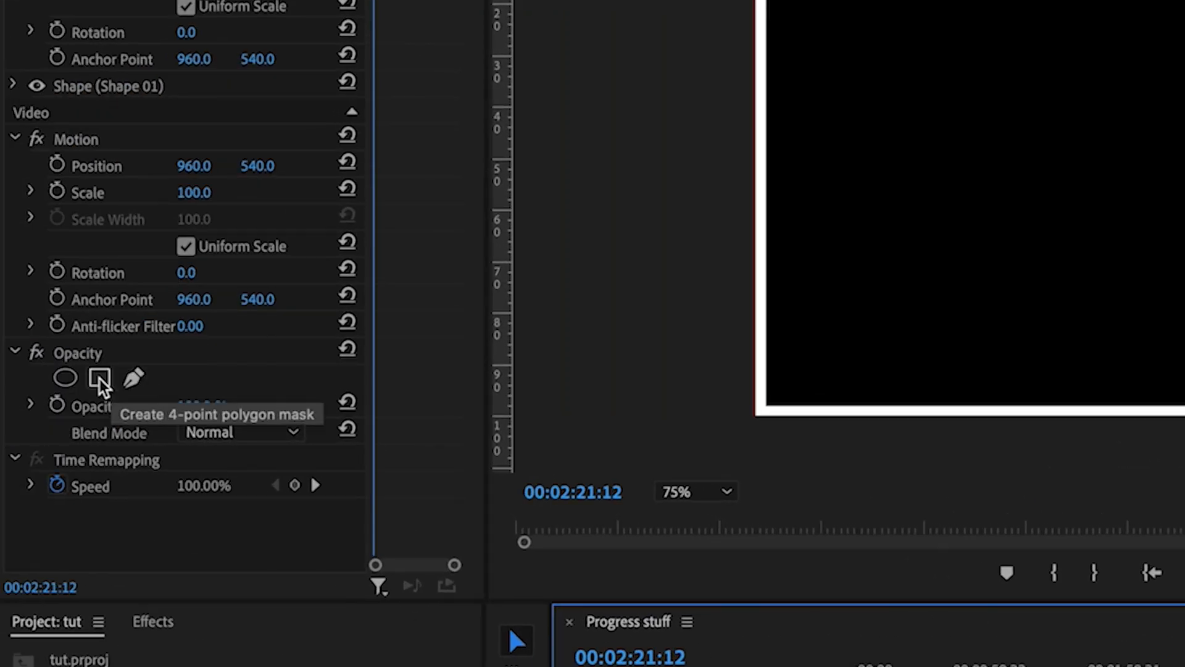
Step: Add a 4-point polygon mask to the border graphic's Opacity
click(98, 378)
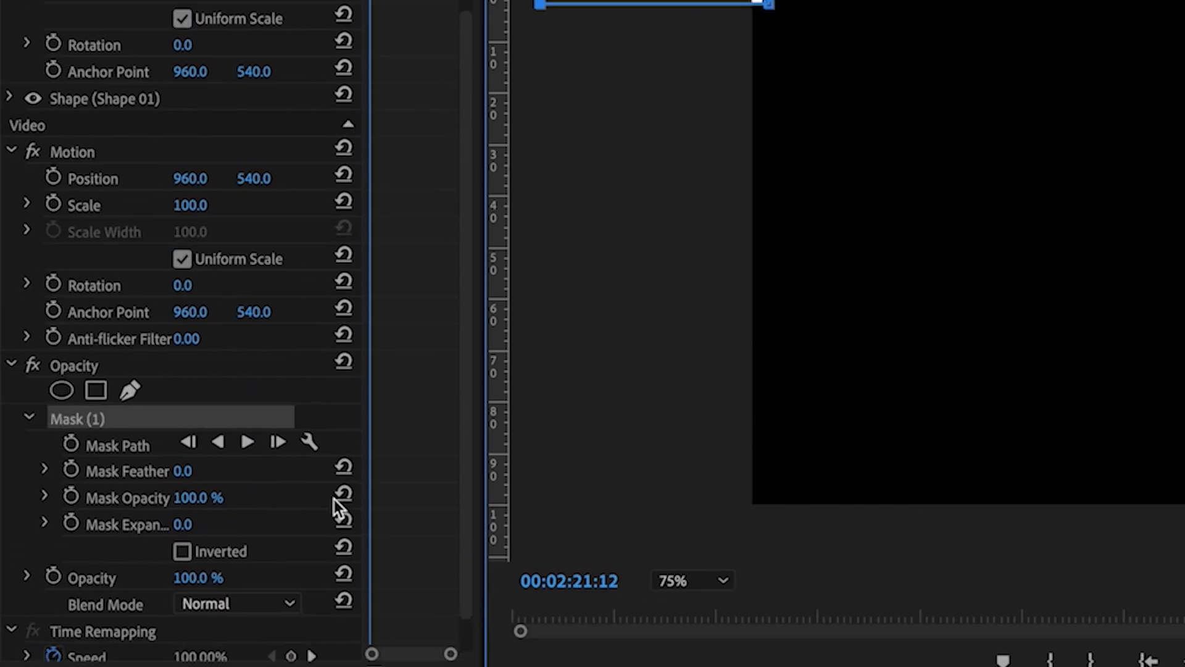
click(71, 524)
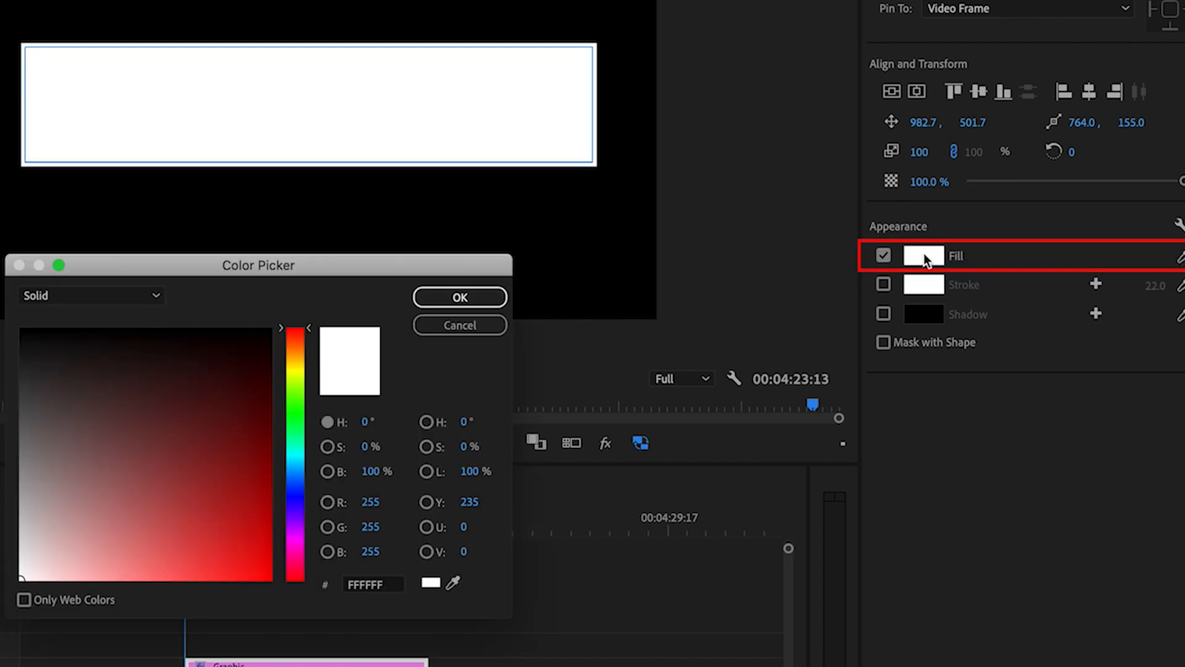
Step: Set the inner rectangle's fill colour to white
click(458, 296)
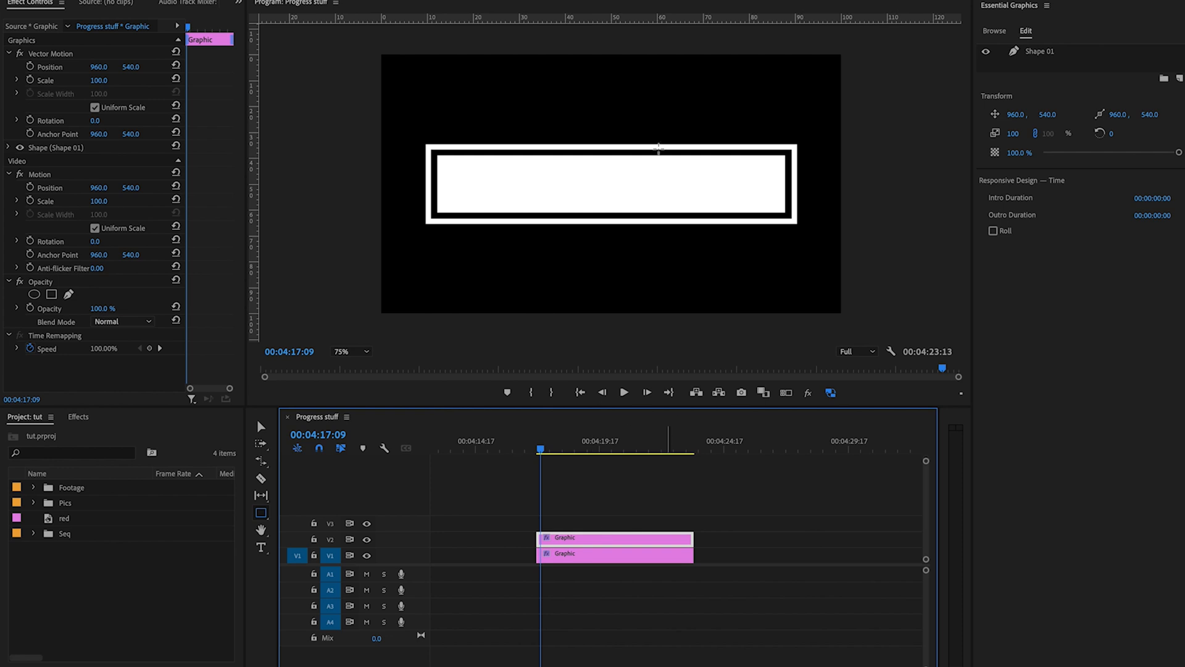
Step: Select the inner bar clip and scrub to preview the keyframed Crop filling the box
click(77, 417)
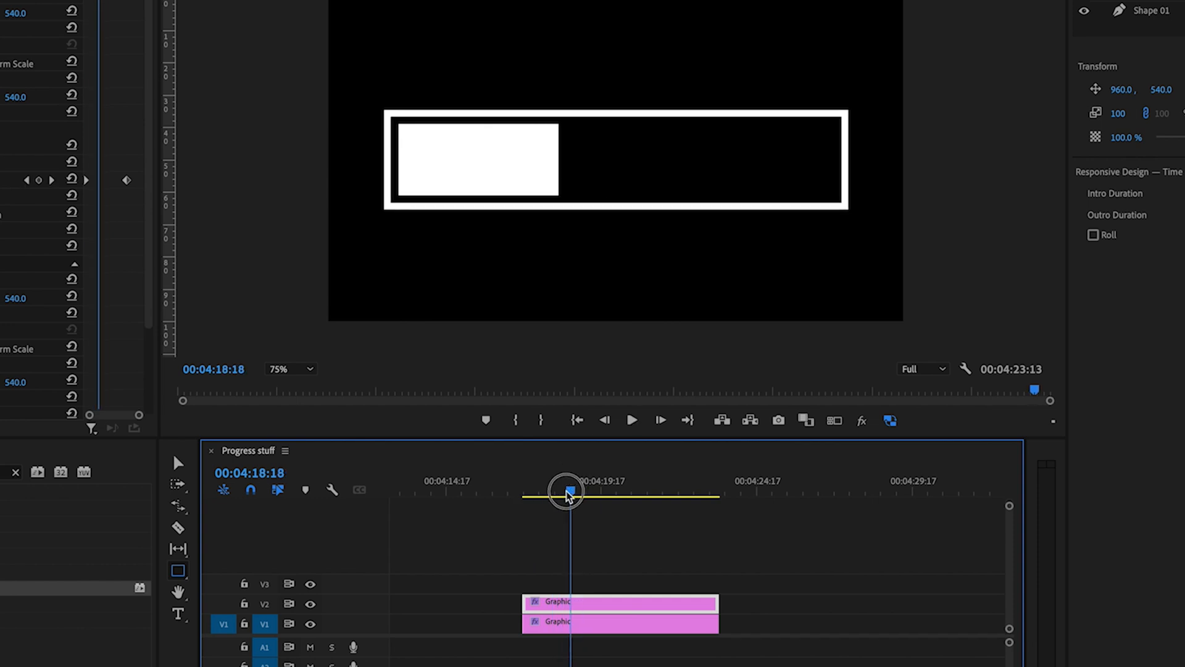
drag(566, 494, 586, 494)
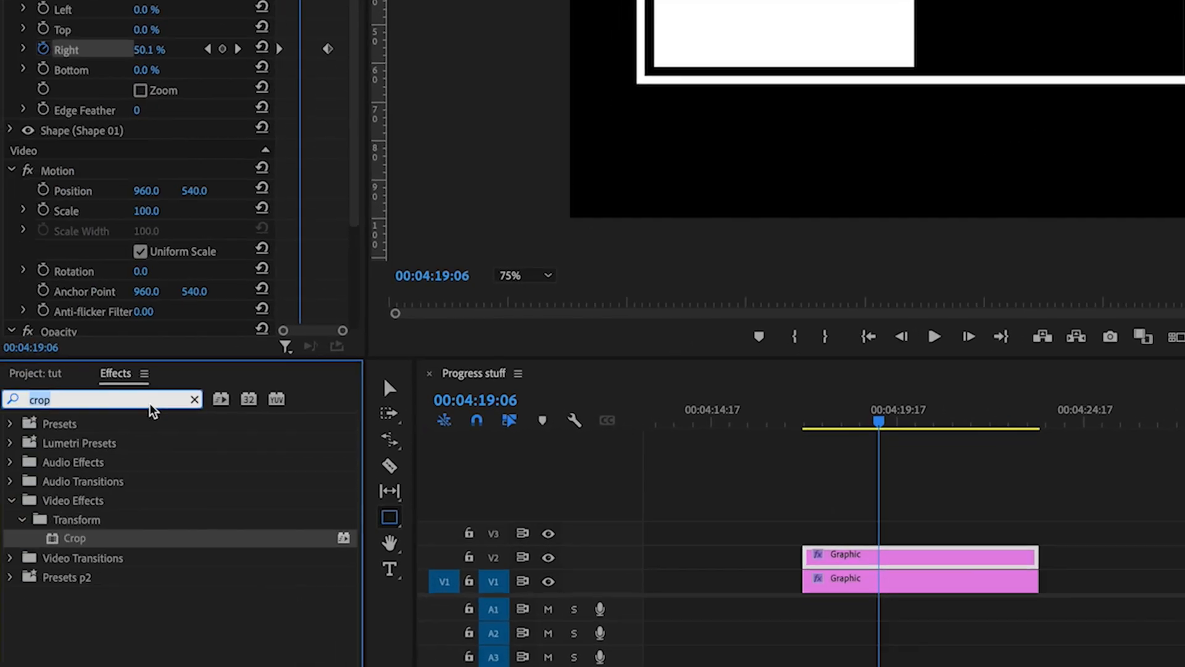
text(poster)
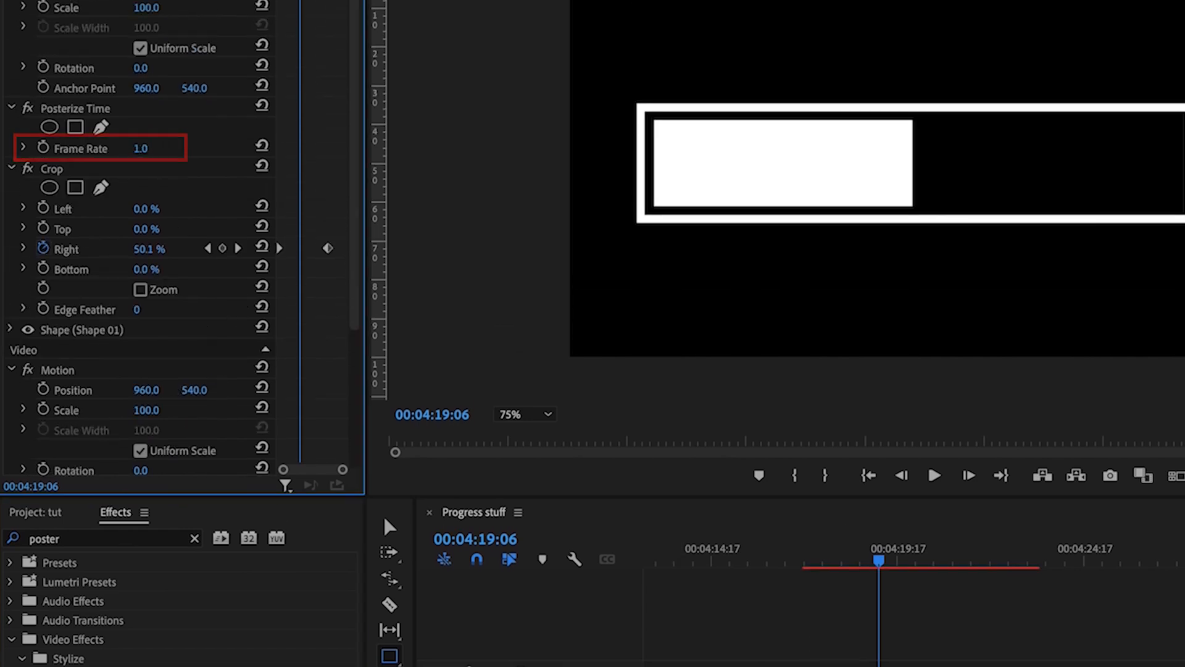
Step: Set the bar clip's Posterize Time frame rate to 1
drag(879, 560, 814, 560)
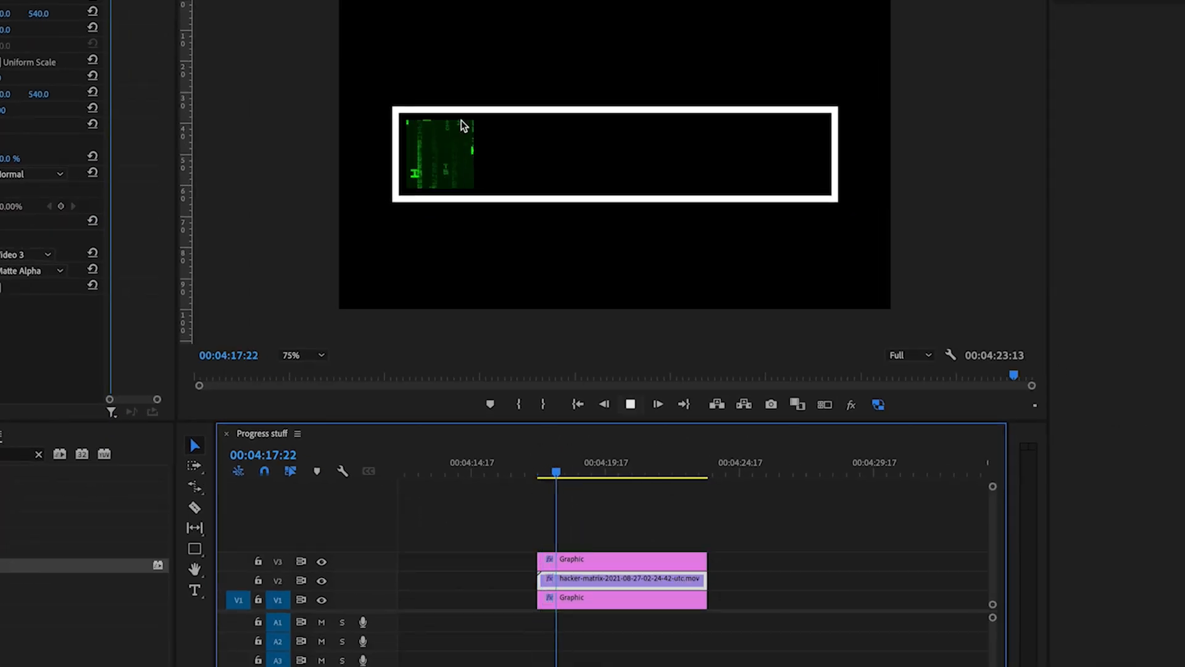
Step: Jump later in the timeline to see matrix footage filling the bar
click(630, 404)
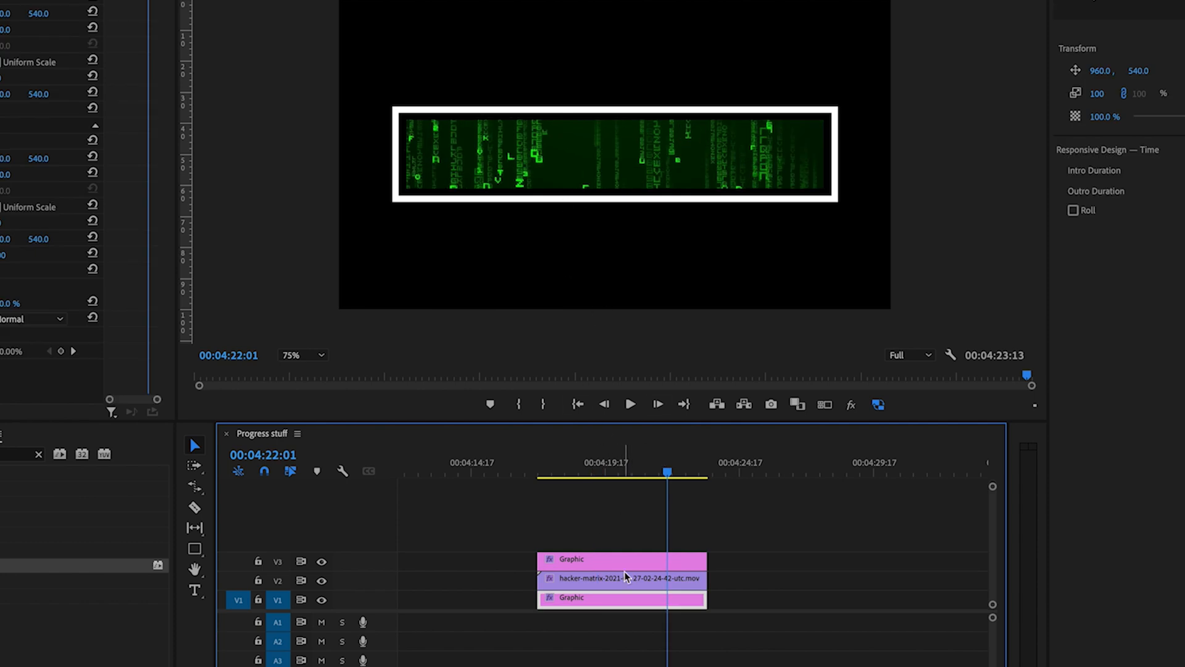
mouse_move(620, 578)
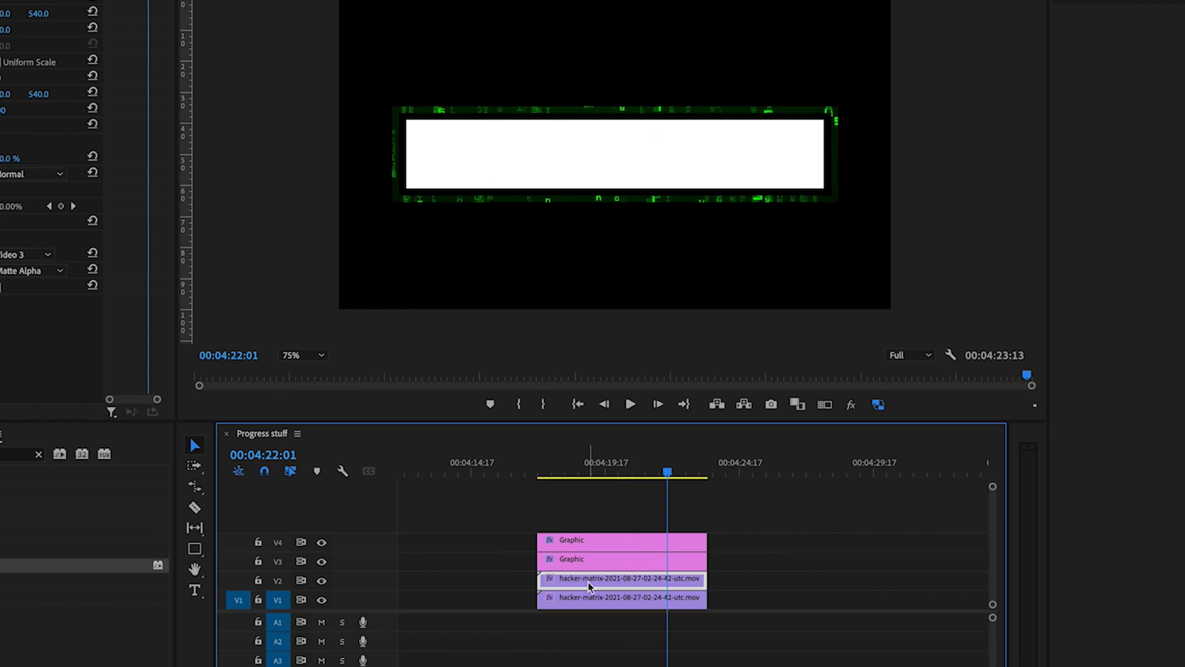
Step: Select the duplicated matrix clip and open its Track Matte Key Matte dropdown
click(124, 254)
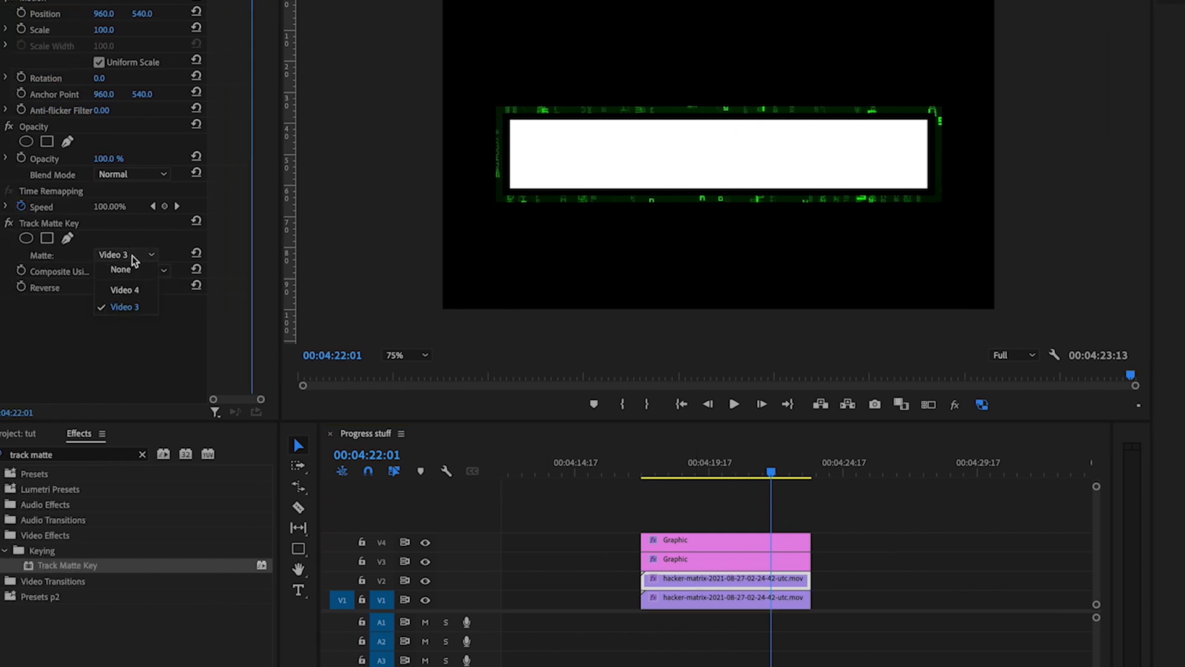
click(125, 289)
text(poster)
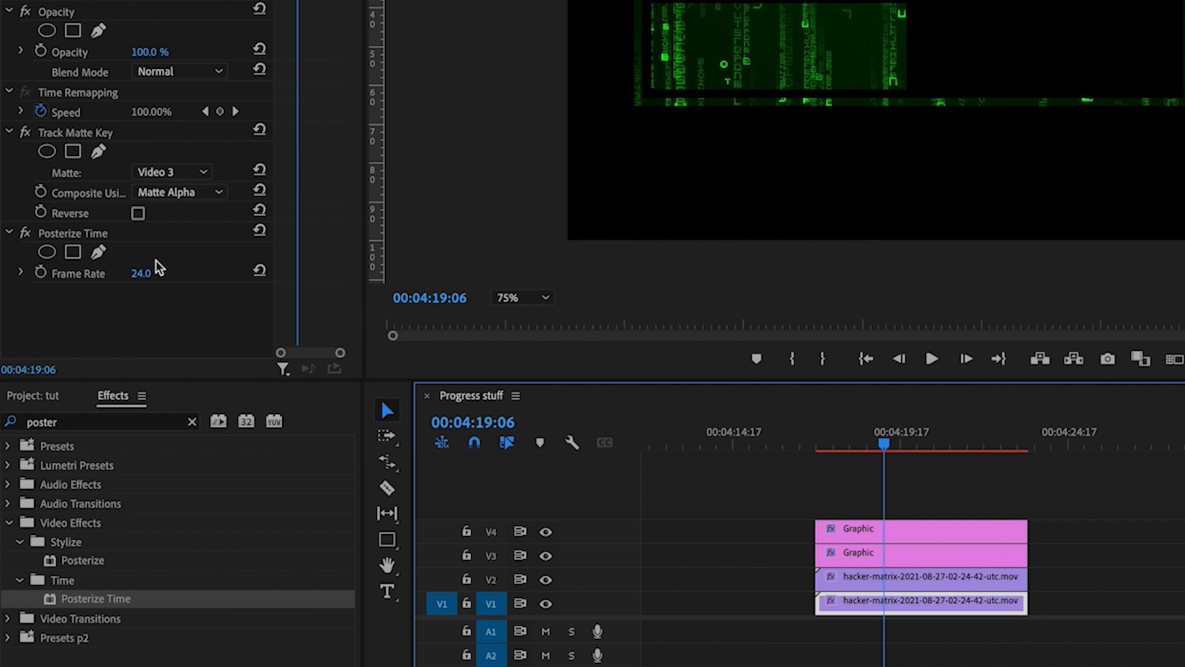
Step: Set the matrix clip's Posterize Time frame rate to 10 and search for the Transform effect
text(10.0)
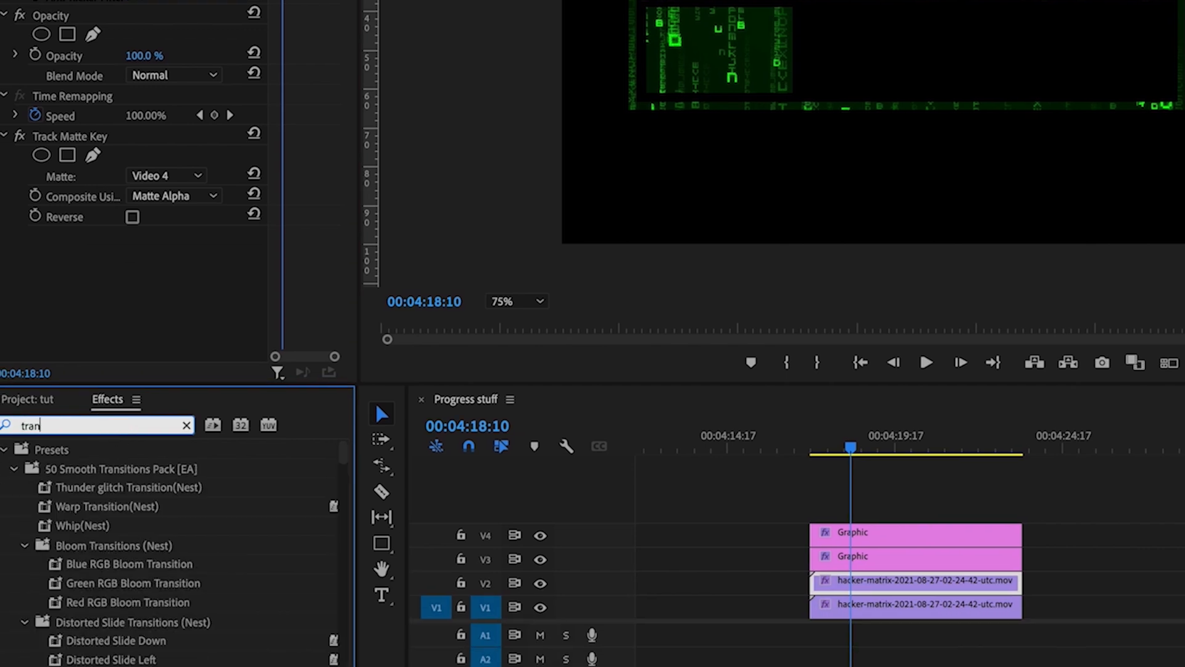
text(transform)
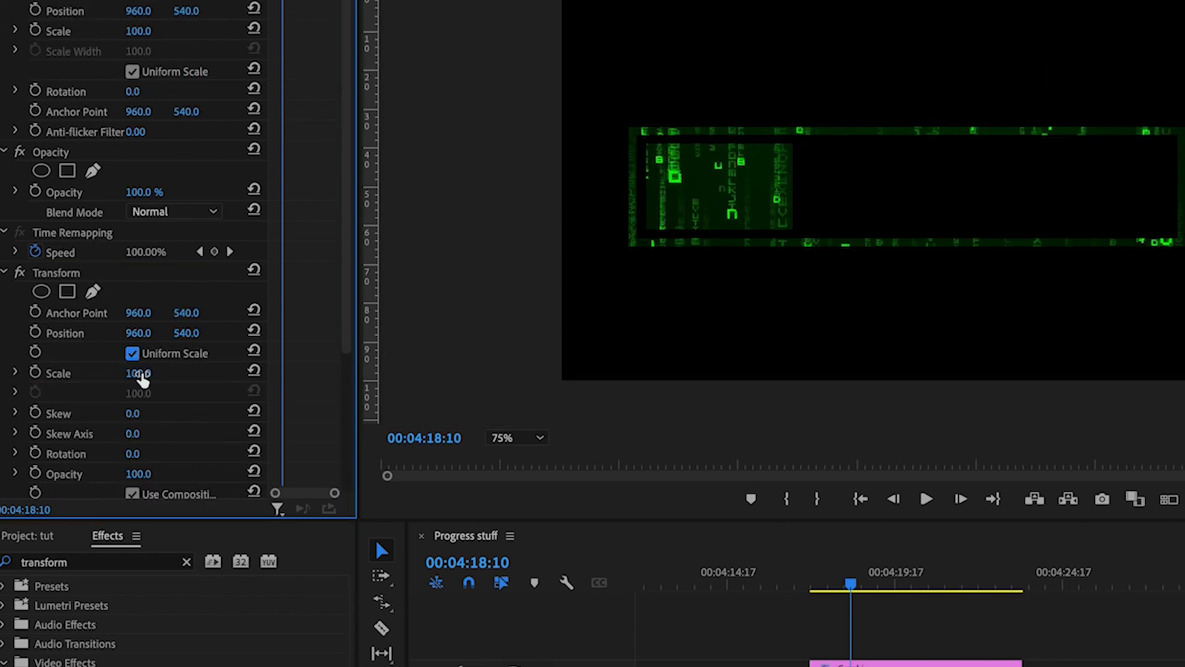
Step: Scale the matrix footage to 106 and set its Track Matte Key matte to Video 3
drag(138, 371, 189, 372)
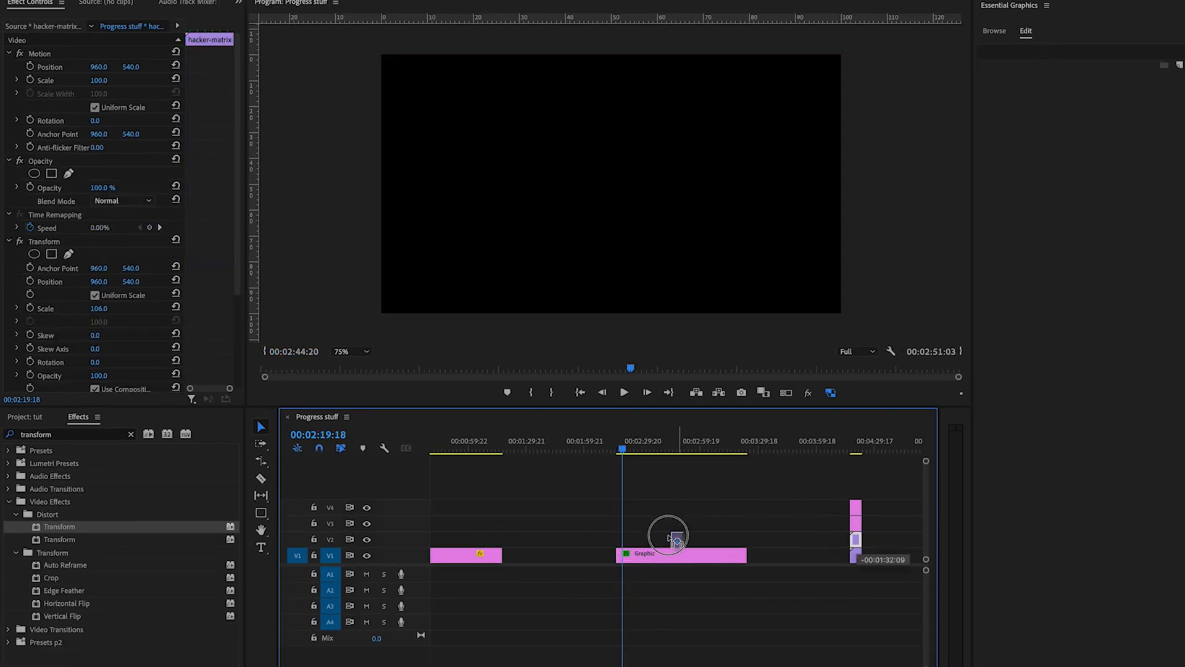
click(117, 330)
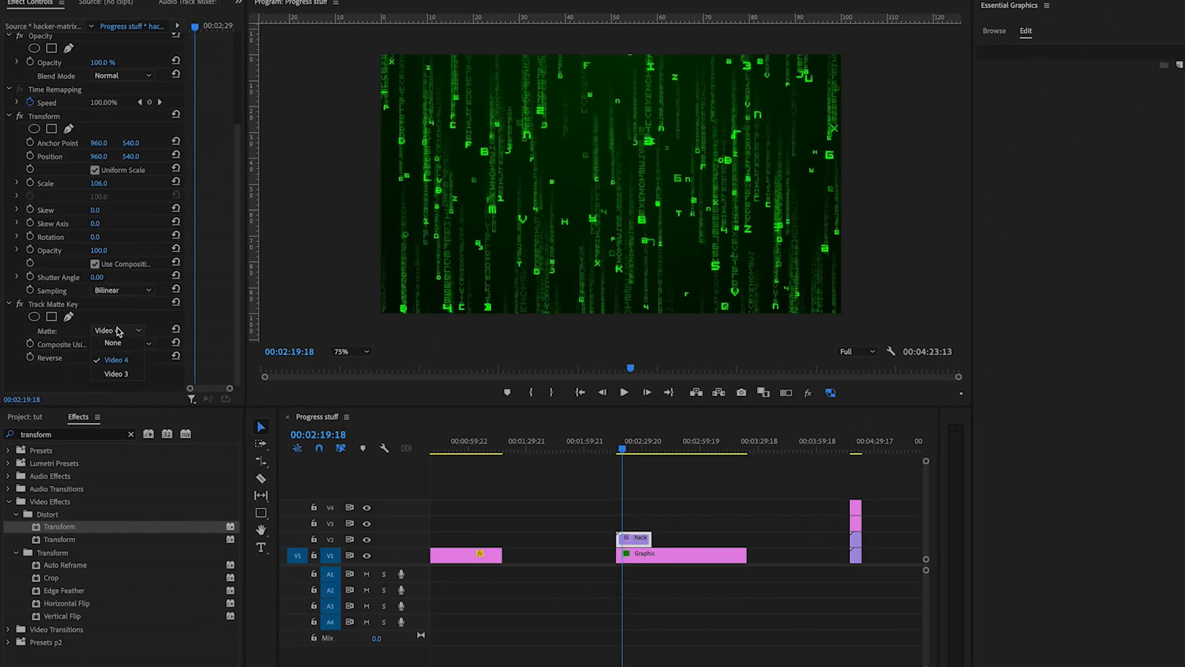
click(117, 374)
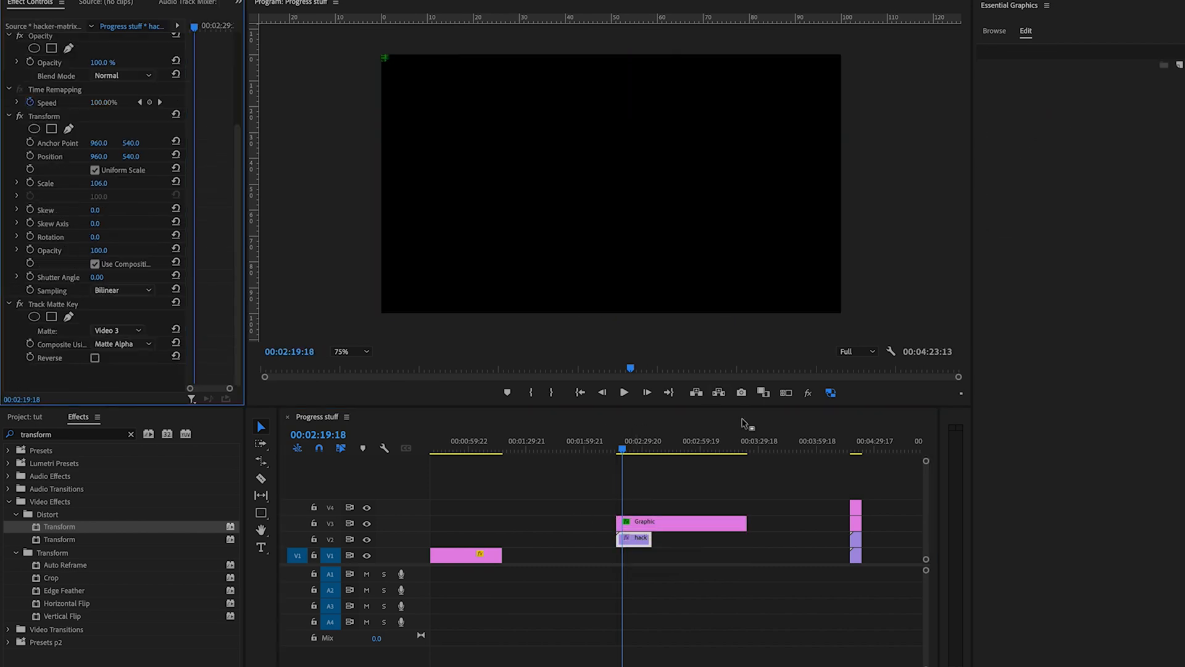